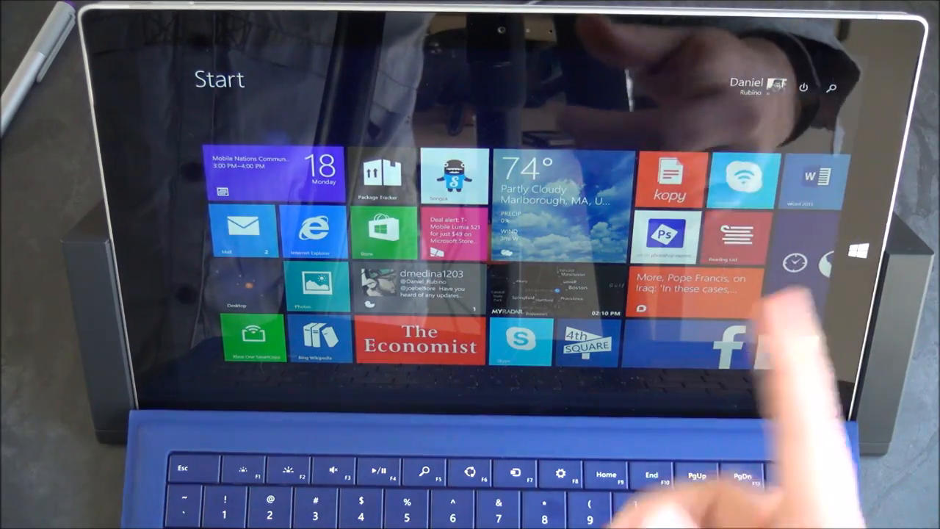
pyautogui.hscroll(3)
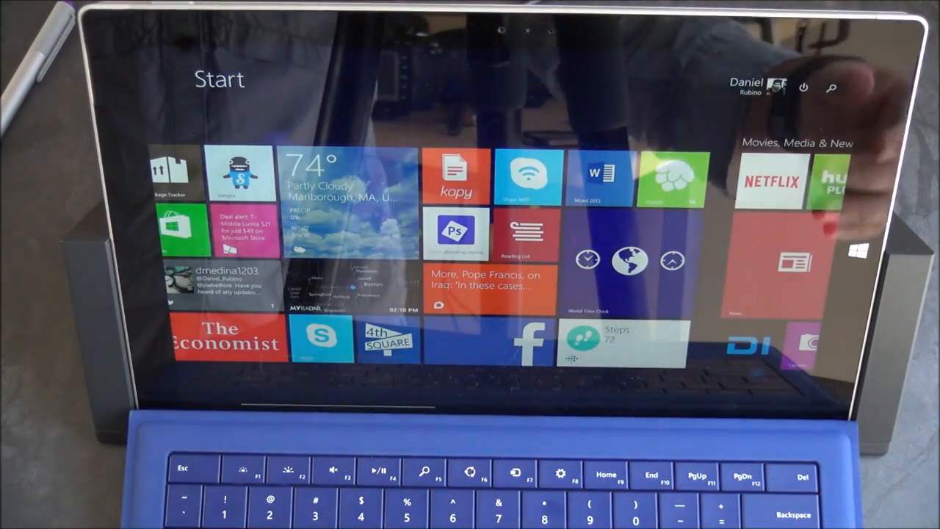